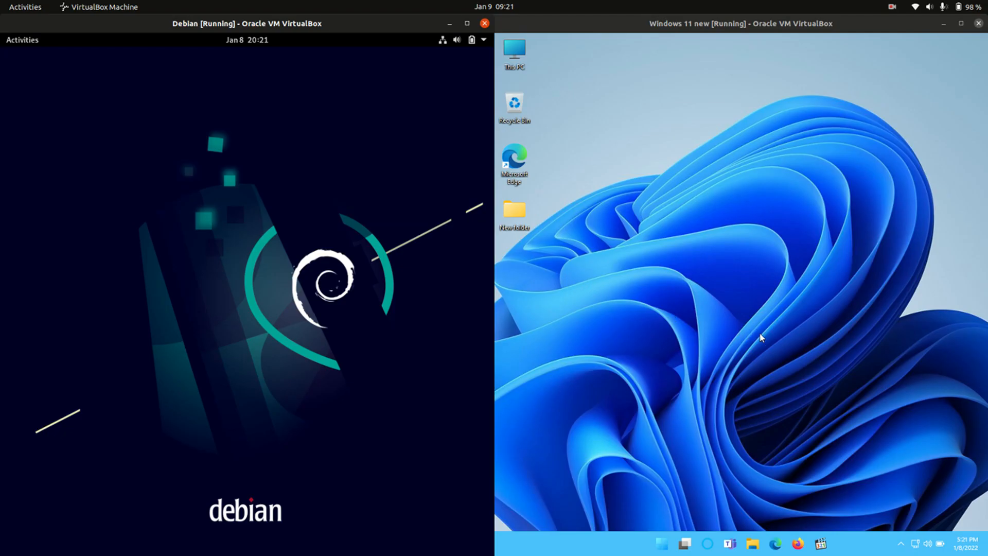
mouse_move(846, 287)
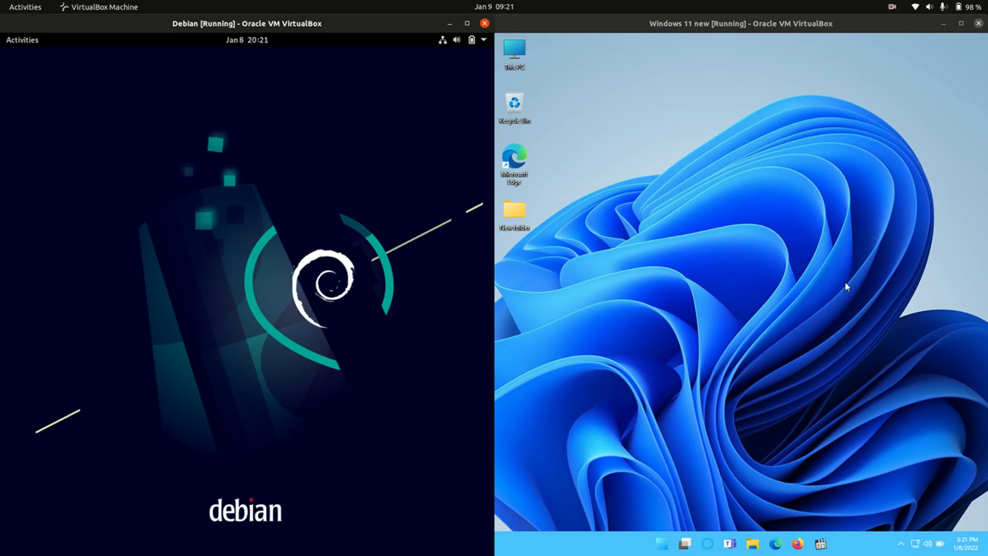
mouse_move(181, 188)
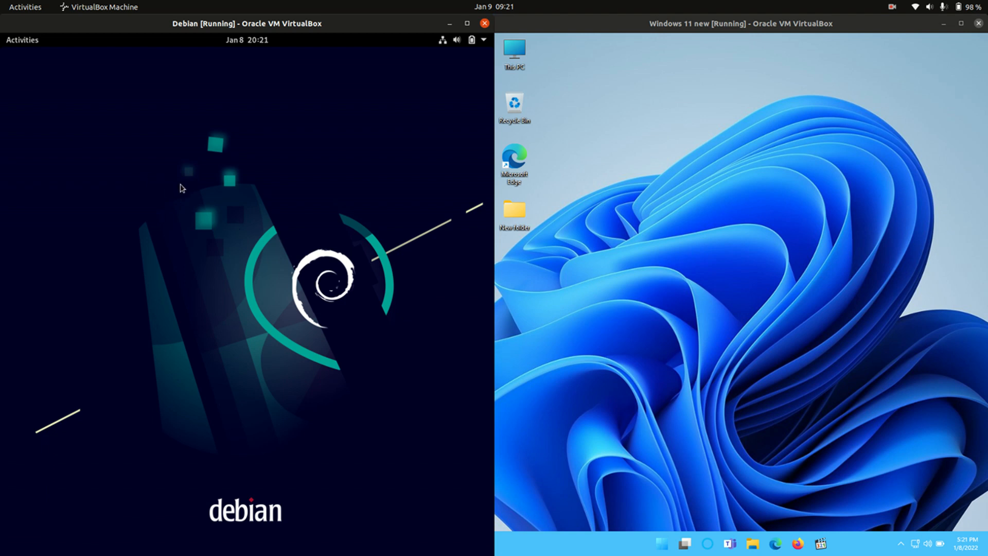
mouse_move(714, 227)
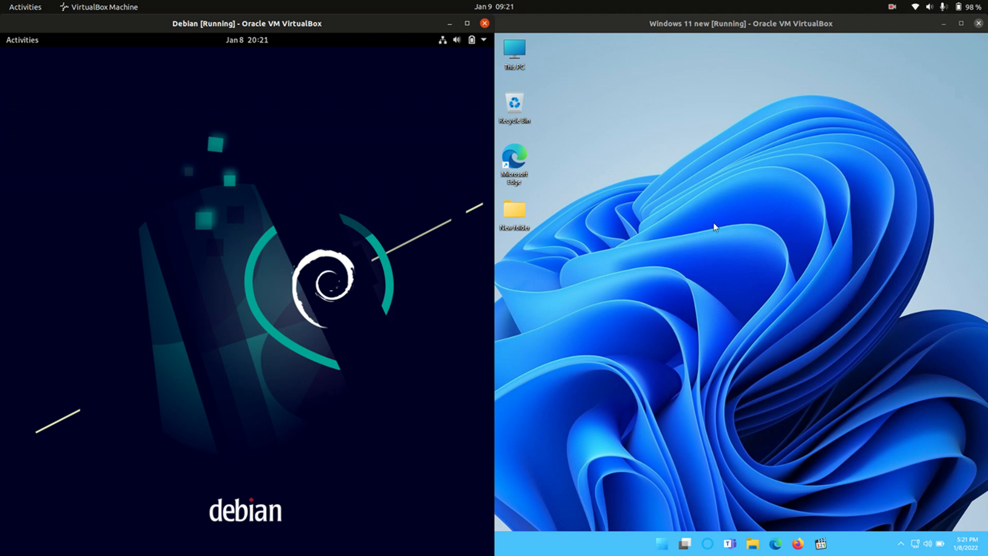
mouse_move(13, 46)
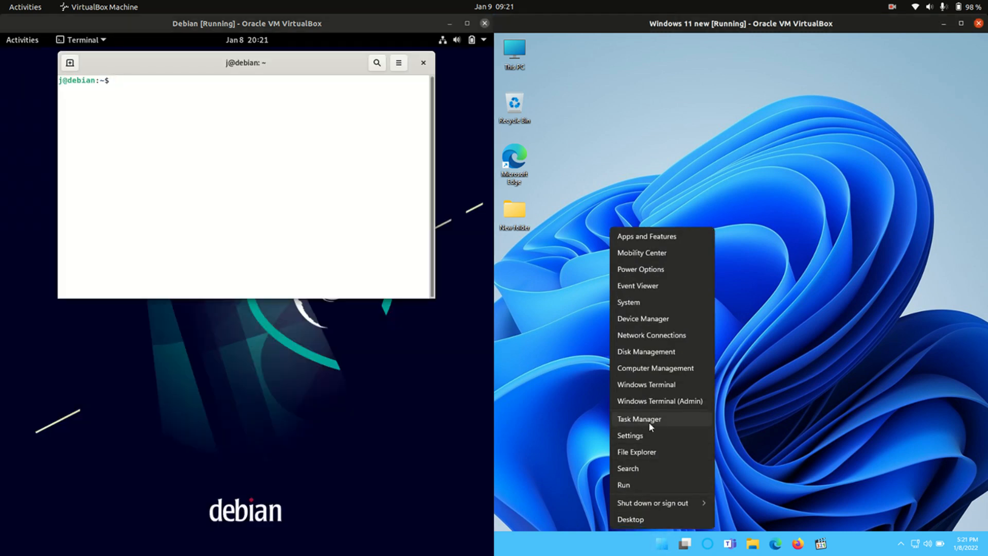
Step: Start Task Manager in Windows 11 and launch htop in the Debian terminal
click(638, 419)
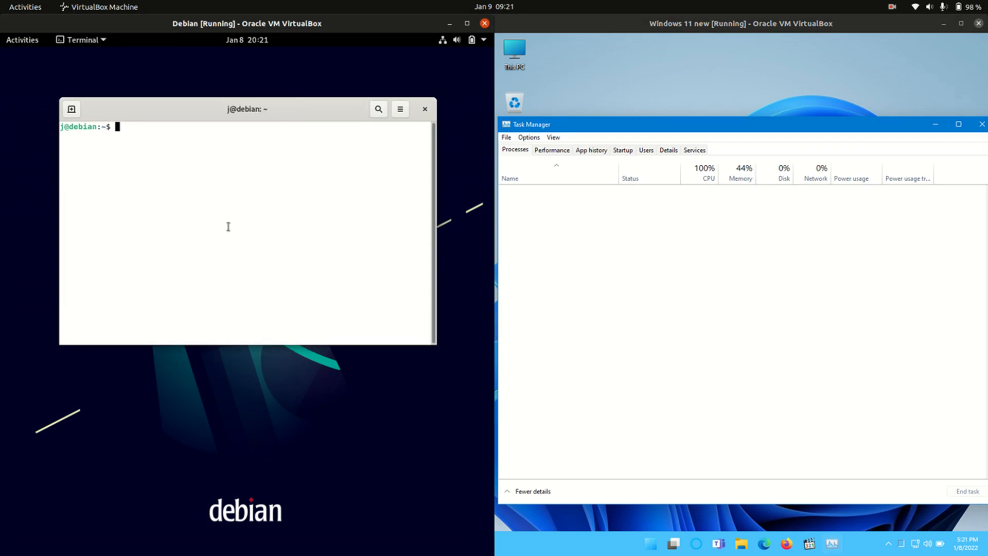
text(htop)
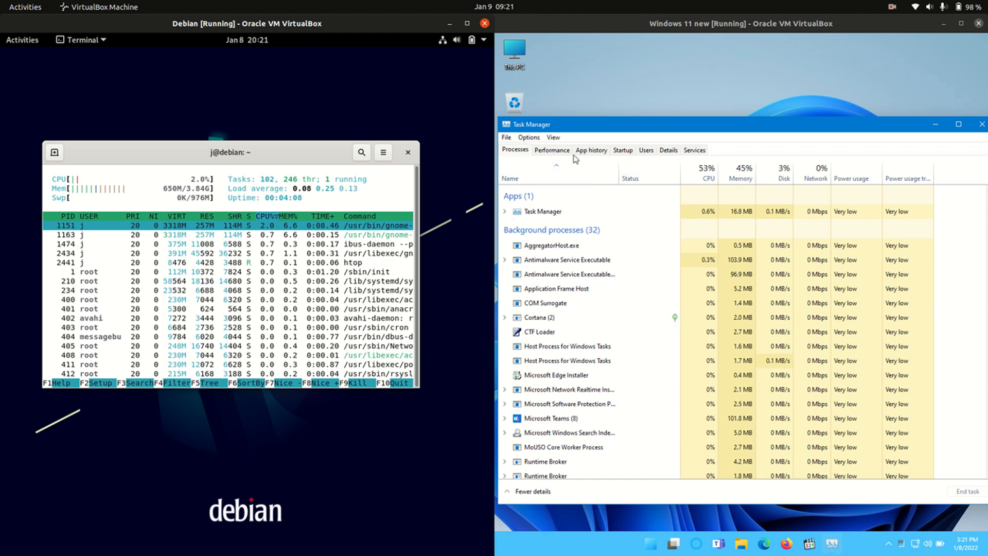
Step: Show Task Manager's Performance graphs, viewing CPU then Memory beside htop
click(551, 150)
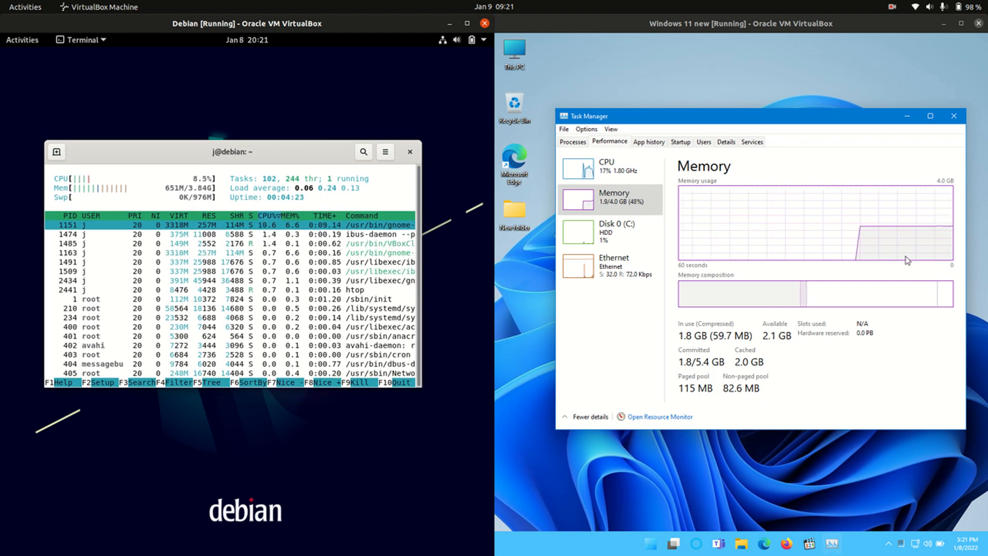
click(605, 166)
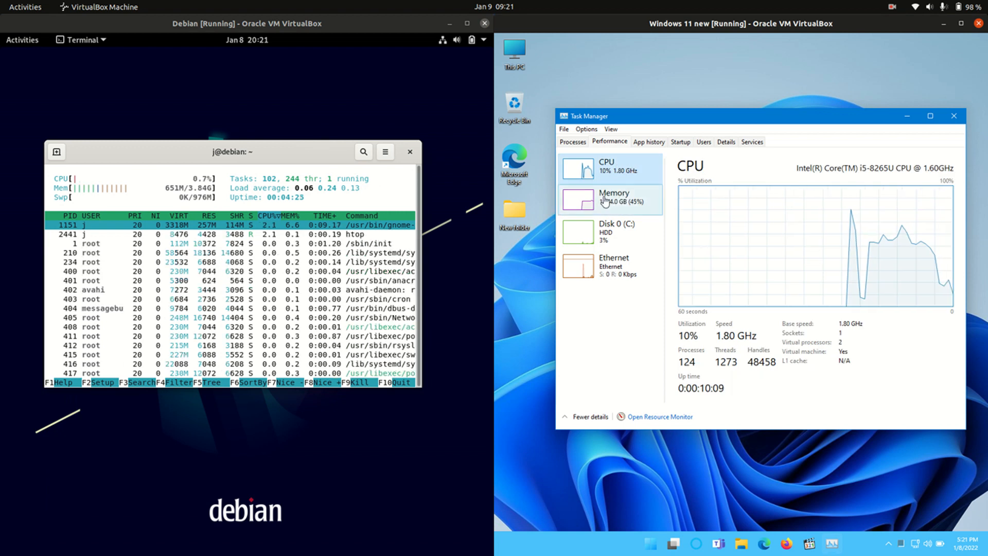
click(609, 198)
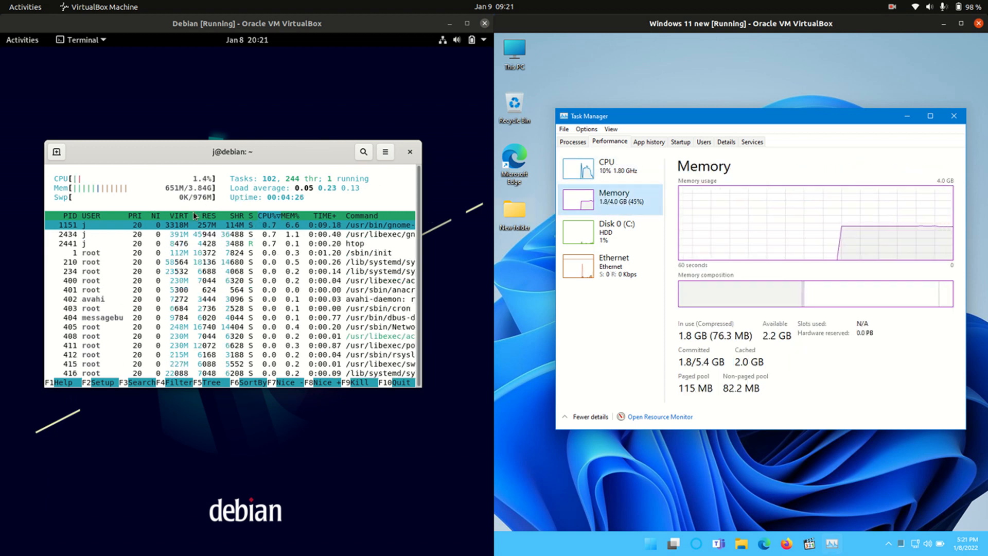